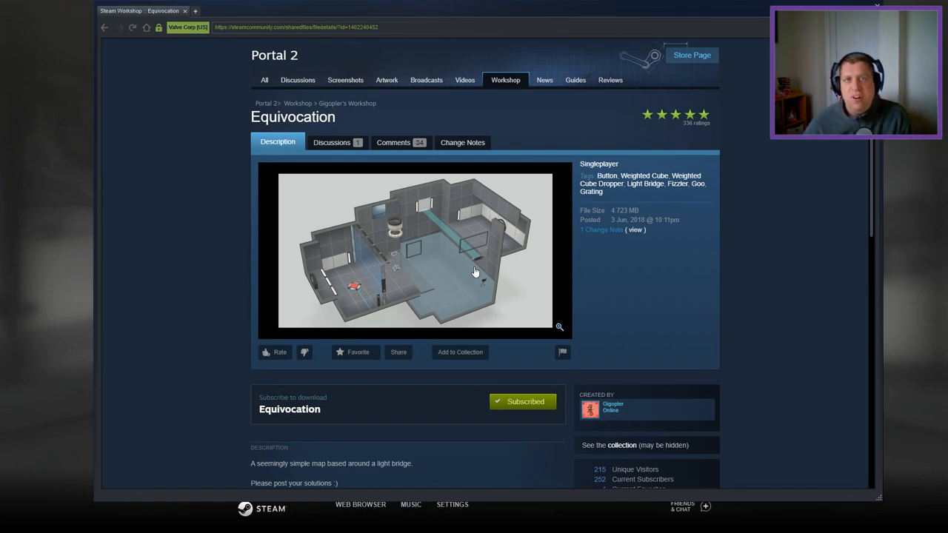
mouse_move(424, 380)
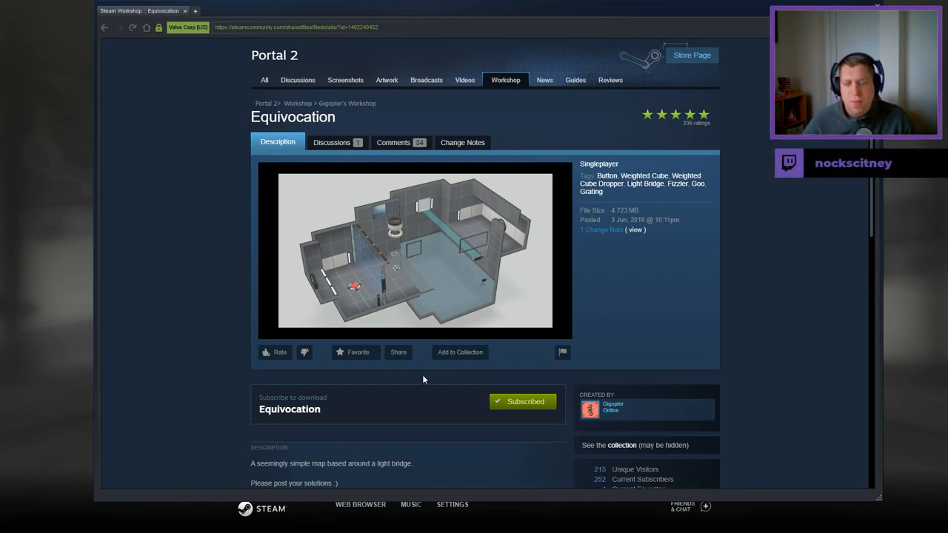
Follow the 'Check out the new remake' link in the Equivocation description.
scroll("down", 3)
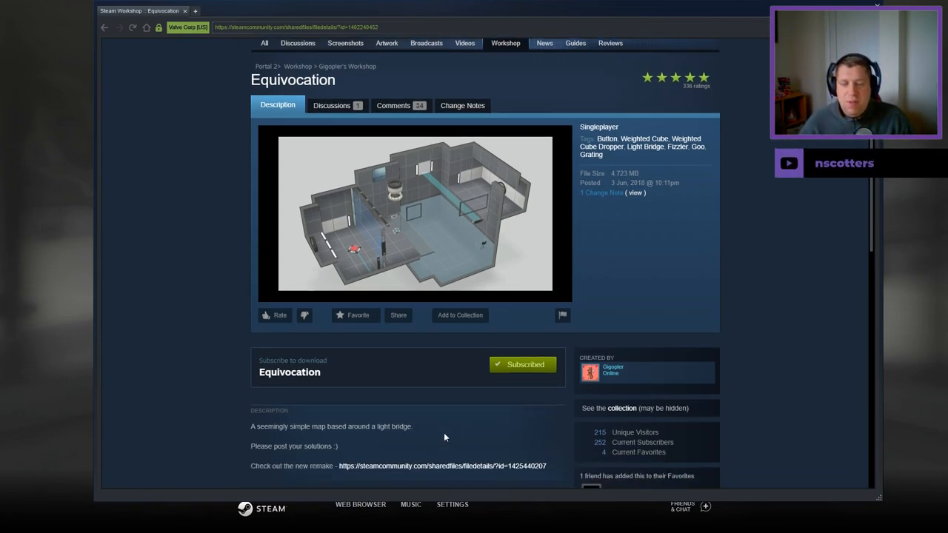
scroll("down", 3)
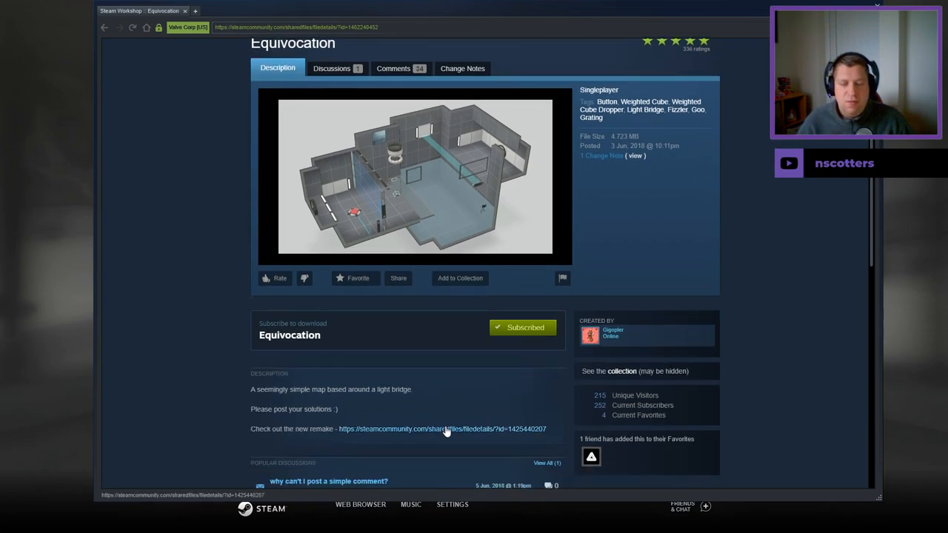
left_click(441, 430)
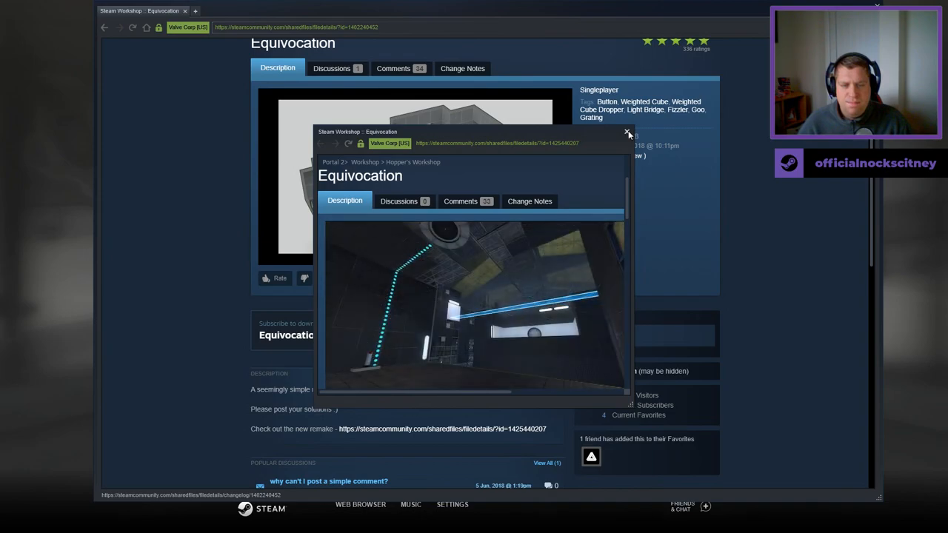
left_click(627, 134)
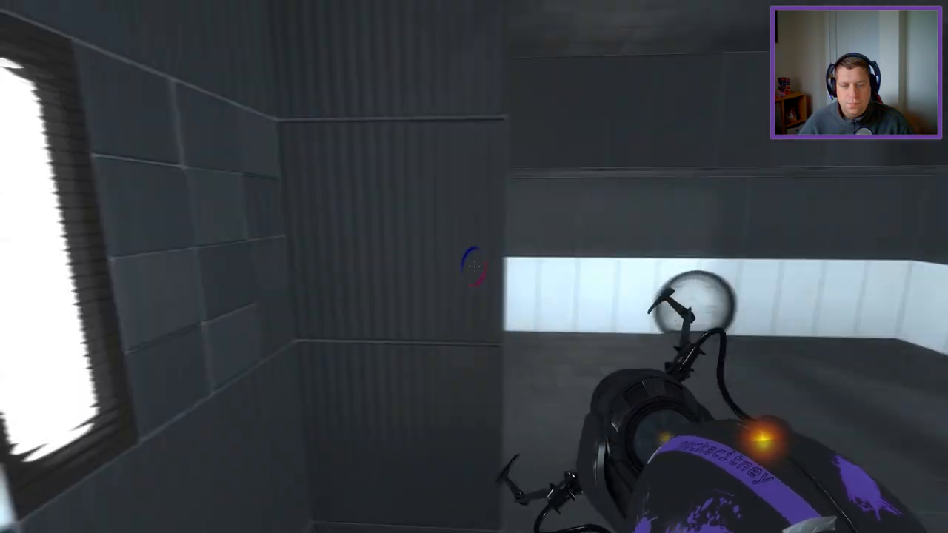
Place a portal on the wall to redirect the light bridge across the chamber.
left_click(474, 267)
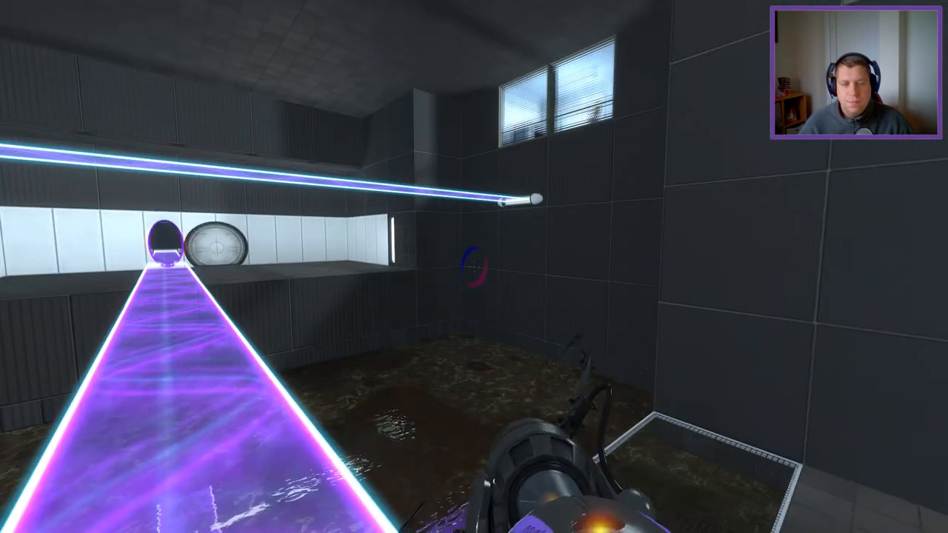
mouse_move(474, 267)
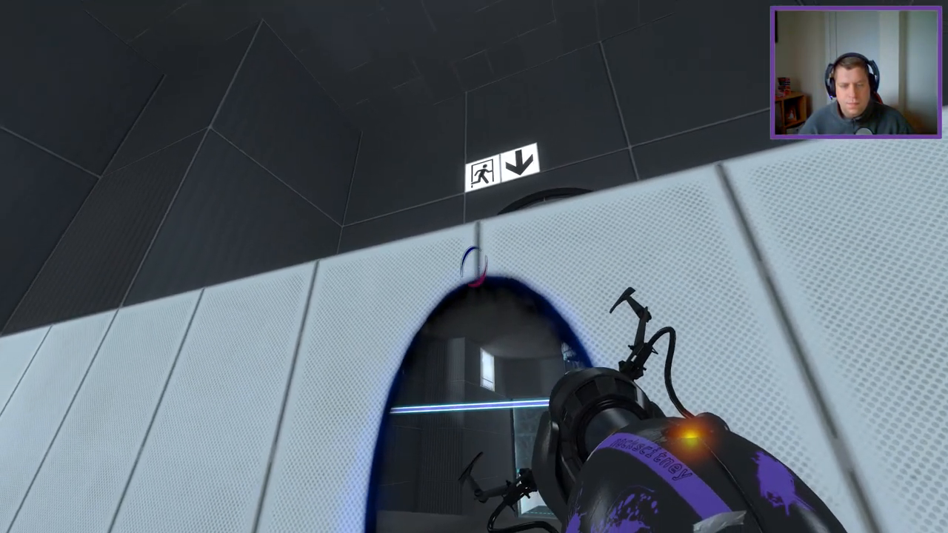
Place portals on the white panel and across the room to reach and activate the button.
left_click(474, 267)
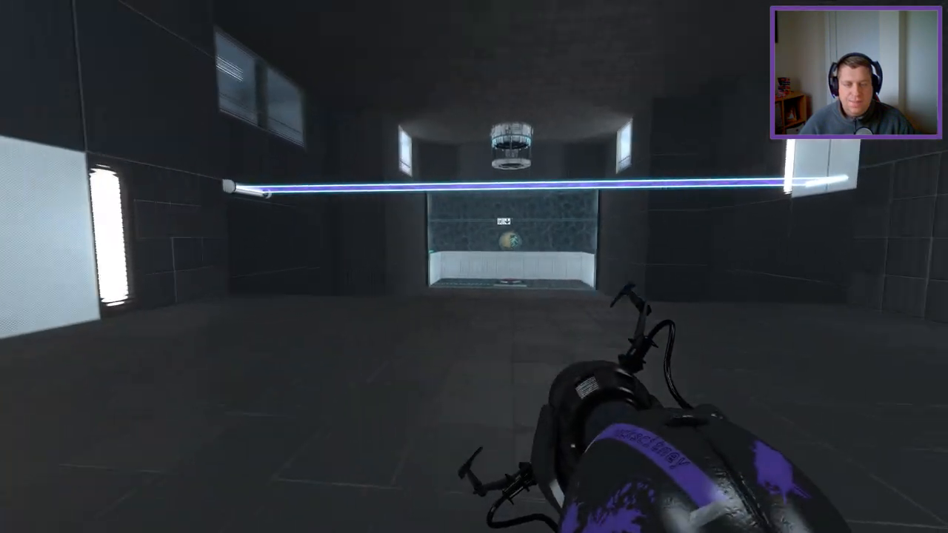
left_click(475, 267)
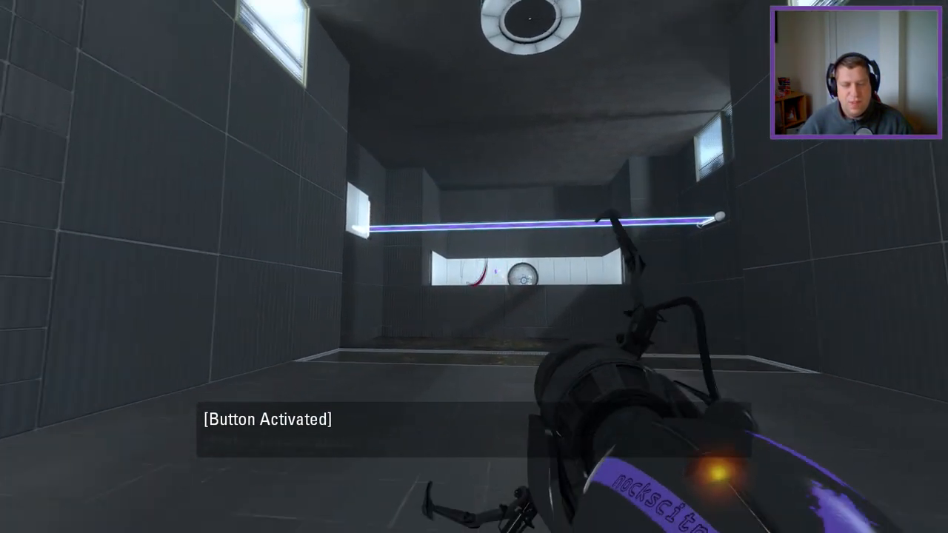
Portal through the white wall to the exit elevator, then bring up the Steam overlay.
left_click(474, 267)
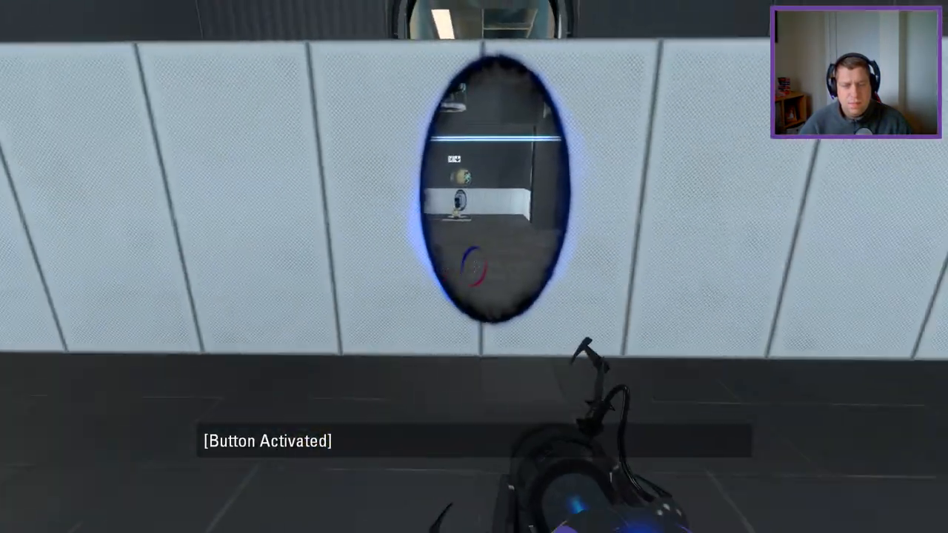
left_click(474, 267)
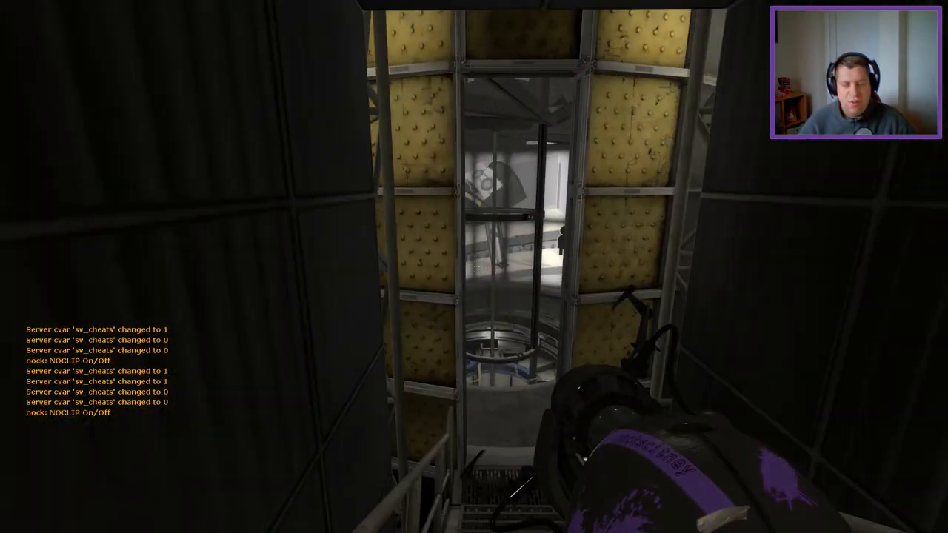
mouse_move(474, 266)
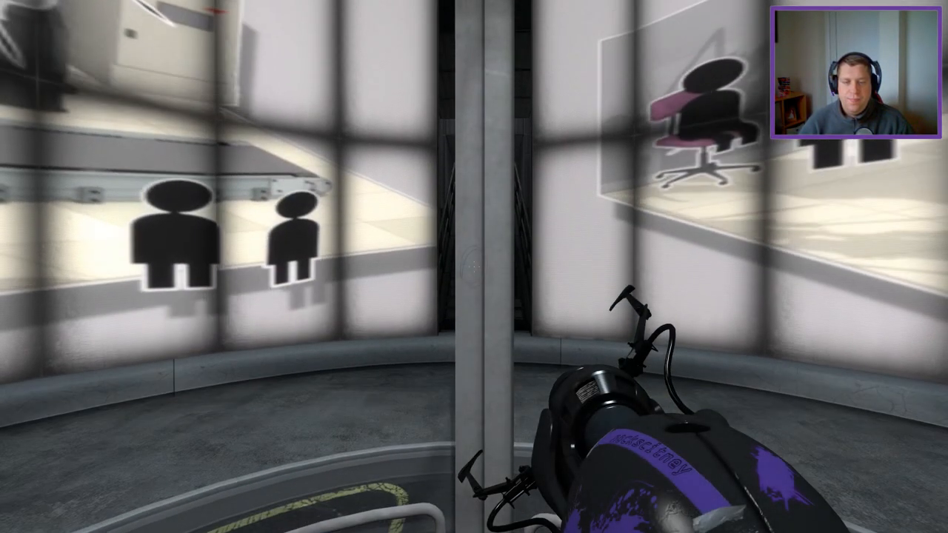
key("Escape")
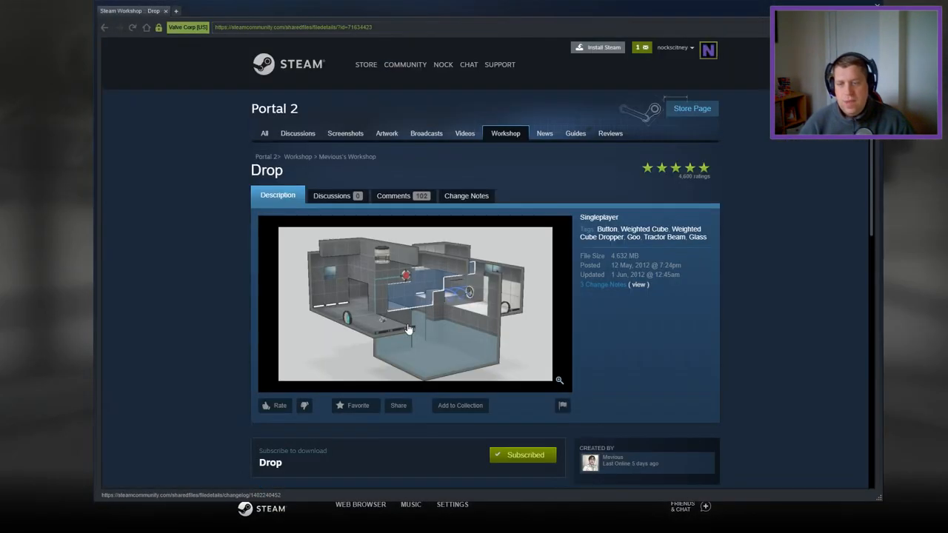
Scroll down the Drop Workshop page to view its details.
scroll("down", 3)
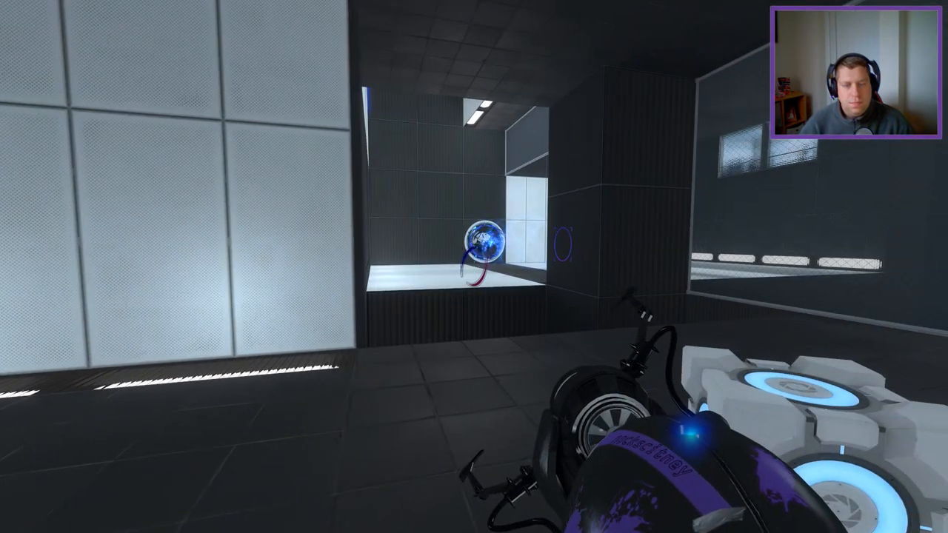
Shoot a portal onto the white wall near the cube dropper.
left_click(474, 267)
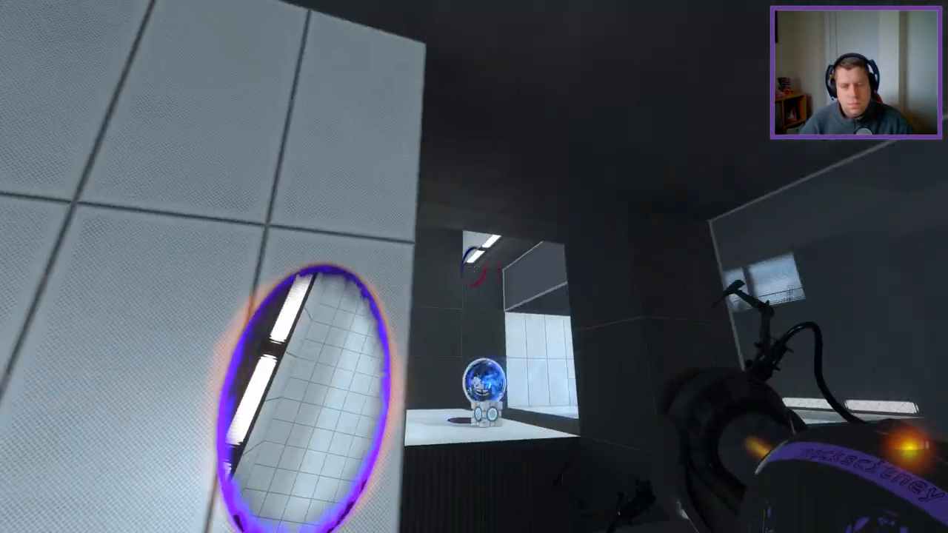
mouse_move(474, 267)
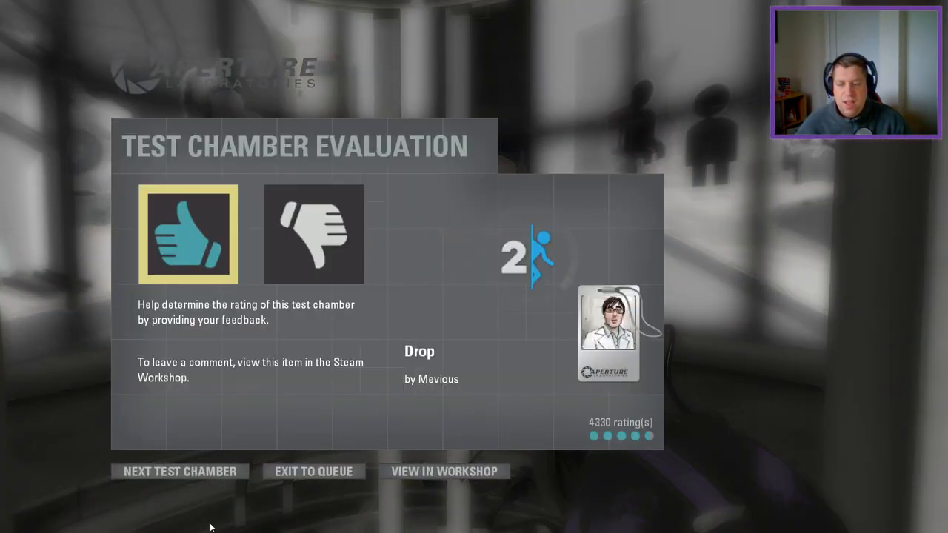
Rate the Drop chamber thumbs-up on the Test Chamber Evaluation screen.
left_click(179, 471)
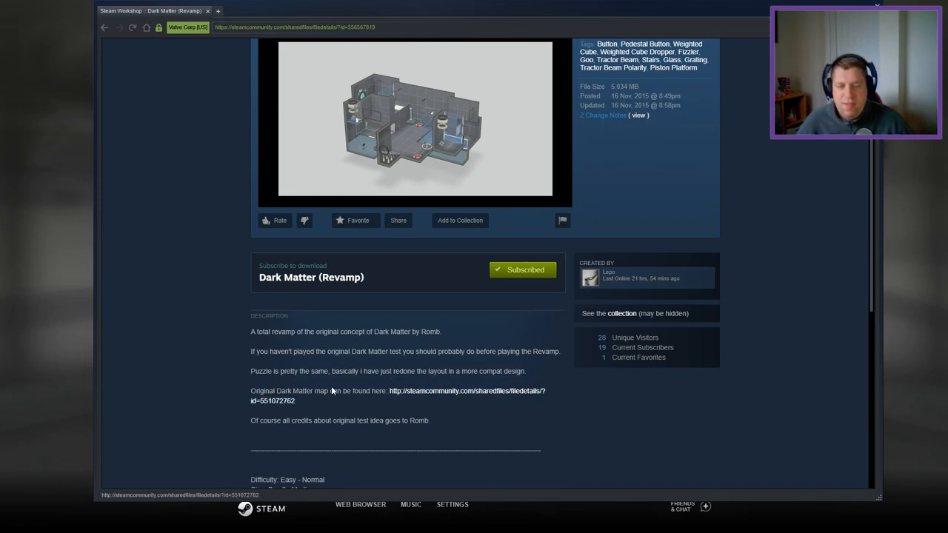
mouse_move(362, 379)
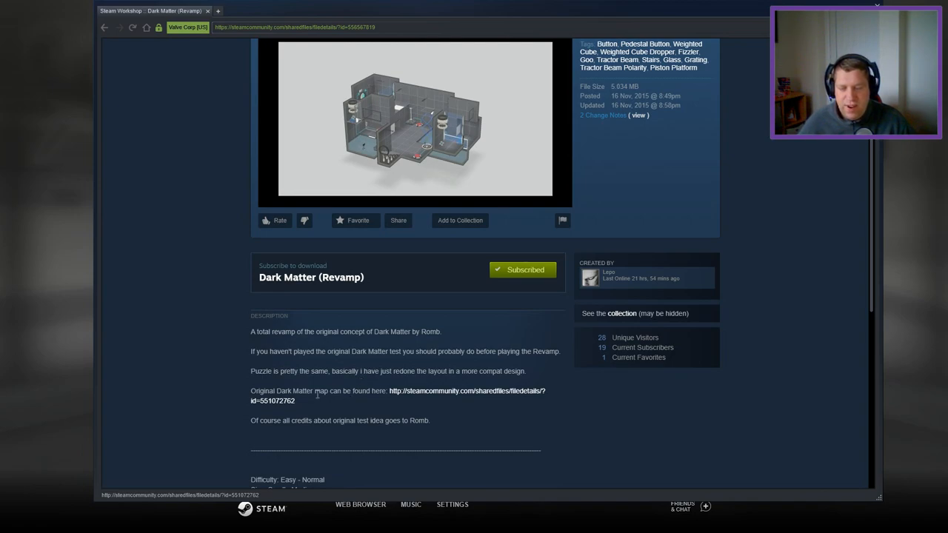
mouse_move(363, 435)
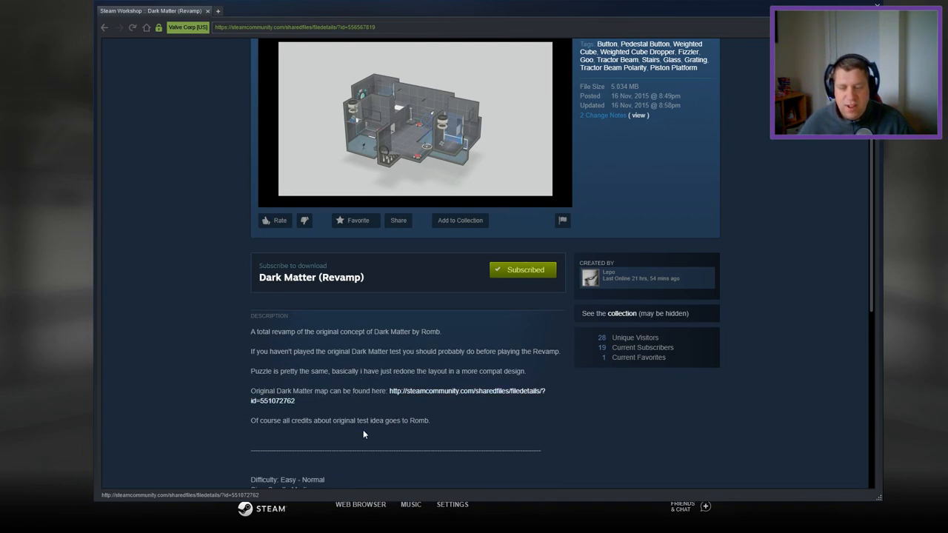
Scroll through the Dark Matter (Revamp) description's difficulty, size and chance-to-die notes.
scroll("down", 3)
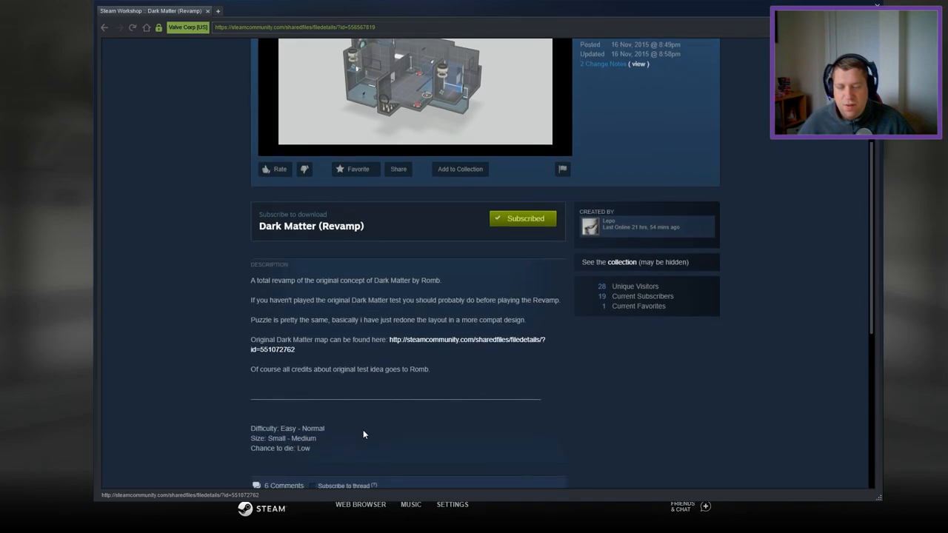
scroll("down", 3)
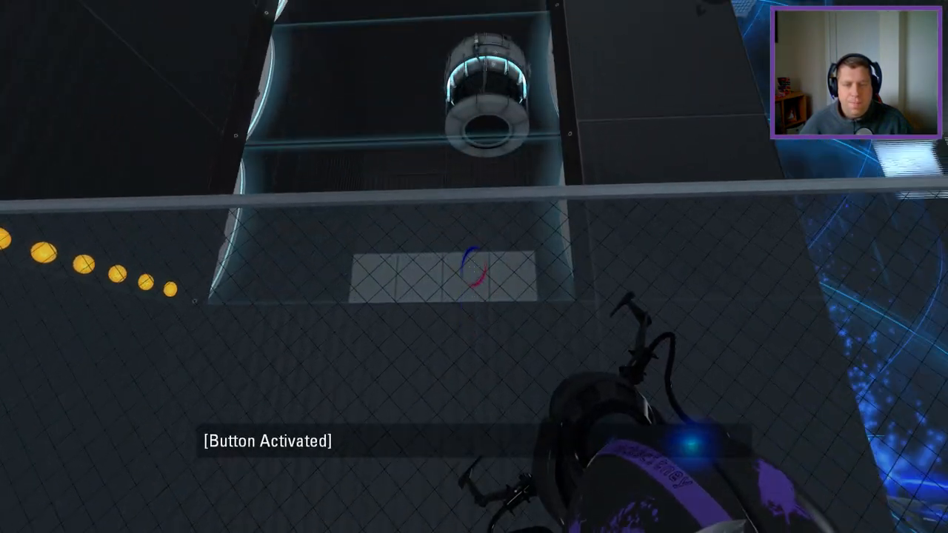
Fire a portal onto the white panel to reach the lift and re-press the button.
left_click(474, 266)
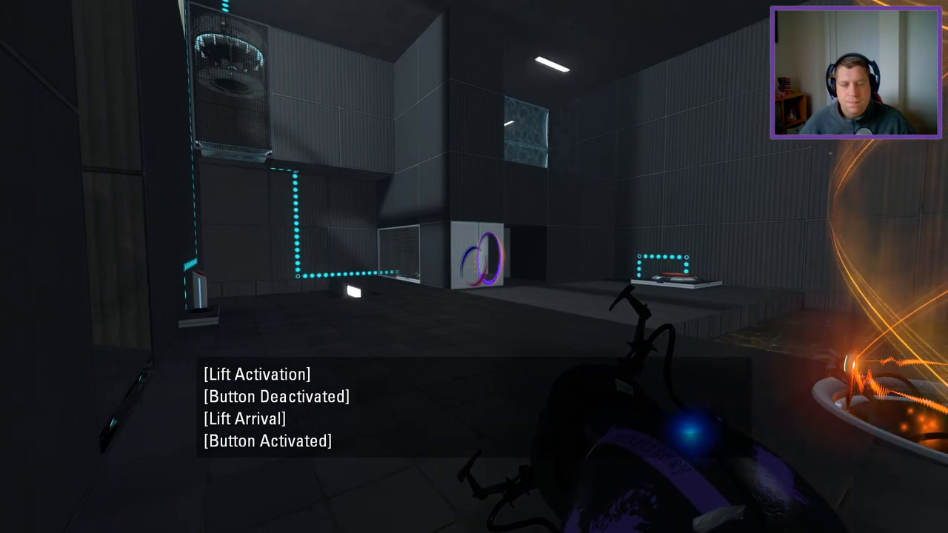
Fire the other portal to continue into the dark room with white panels.
left_click(474, 267)
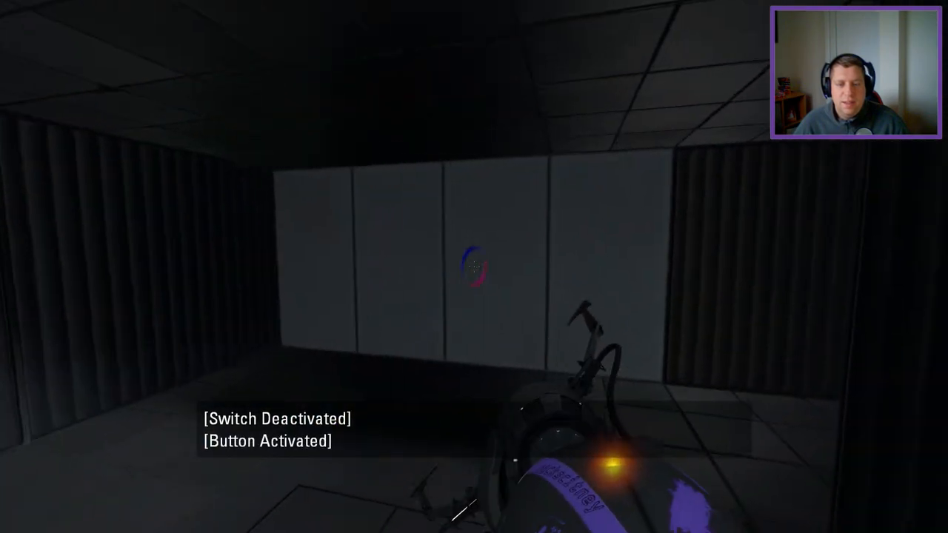
left_click(474, 267)
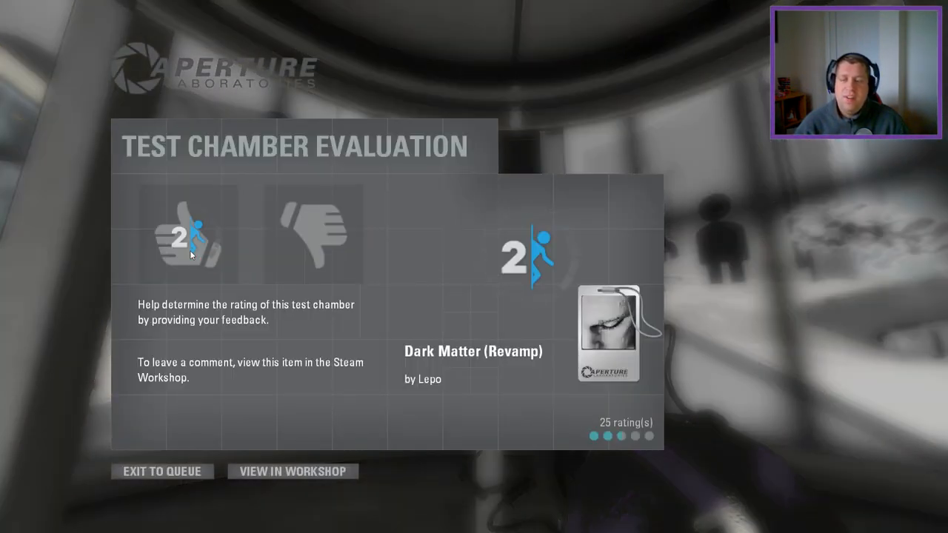
Rate Dark Matter (Revamp) thumbs-up on the Test Chamber Evaluation screen.
left_click(187, 234)
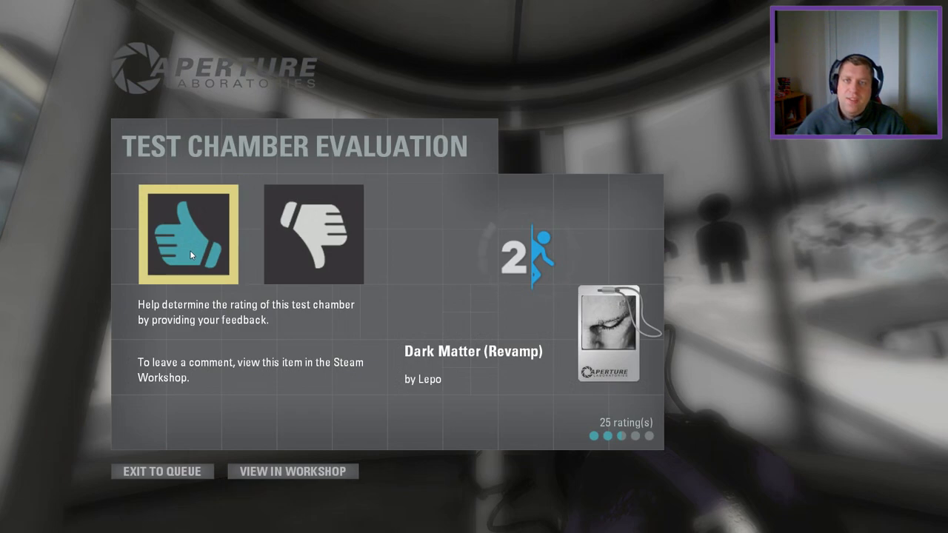